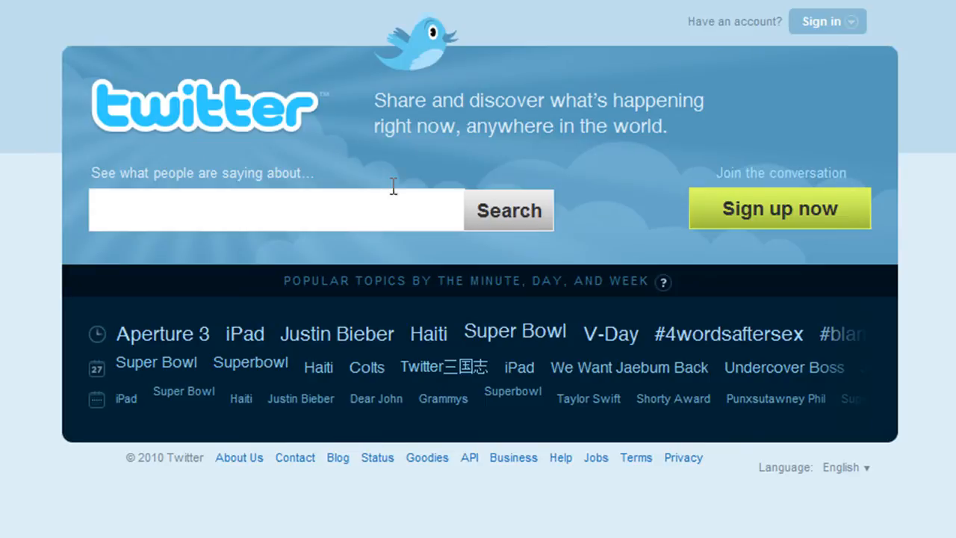
{"action": "mouse_move", "coordinate": [836, 187]}
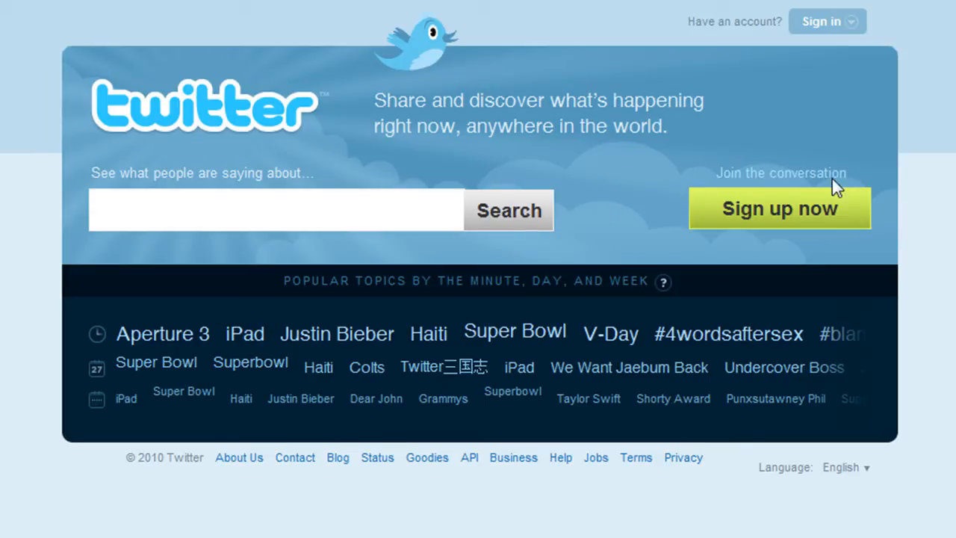
{"action": "mouse_move", "coordinate": [595, 187]}
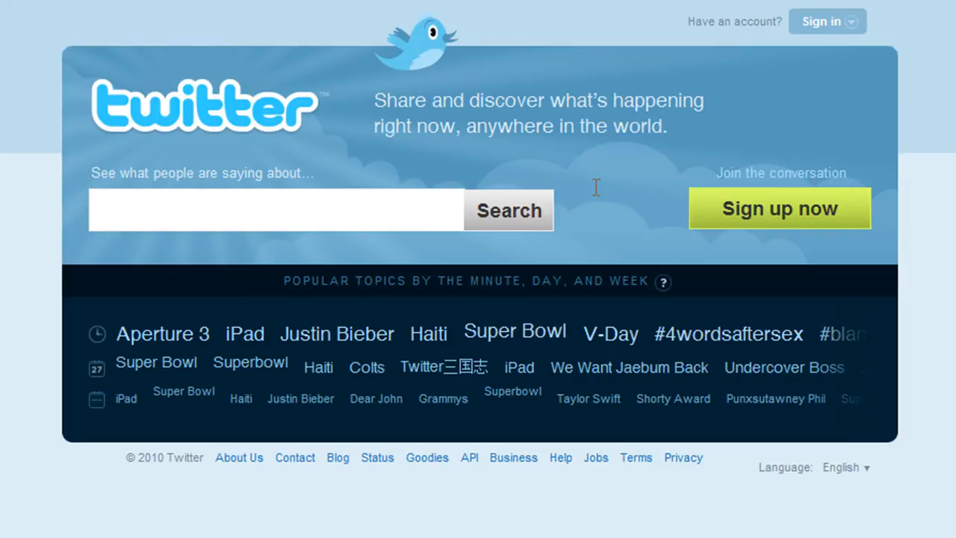
{"action": "mouse_move", "coordinate": [582, 198]}
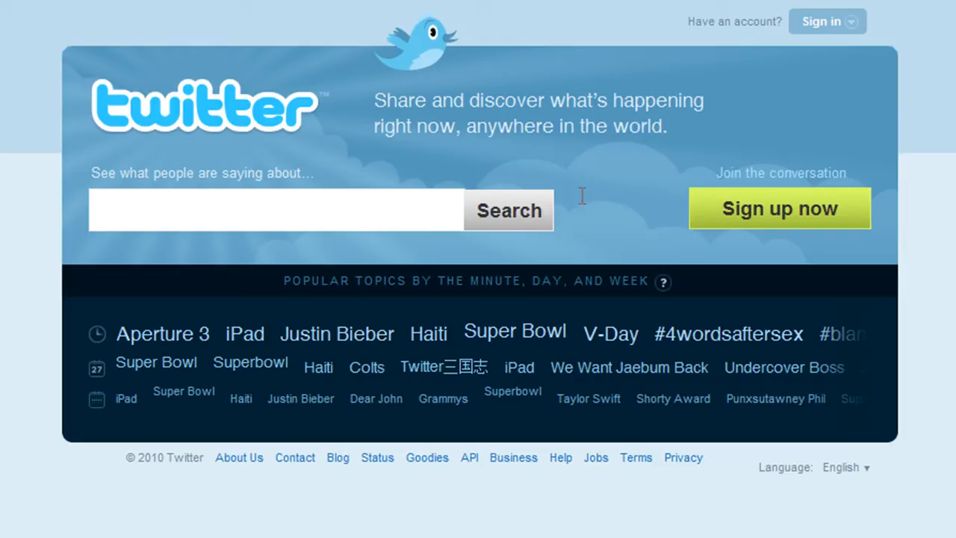
{"action": "mouse_move", "coordinate": [587, 183]}
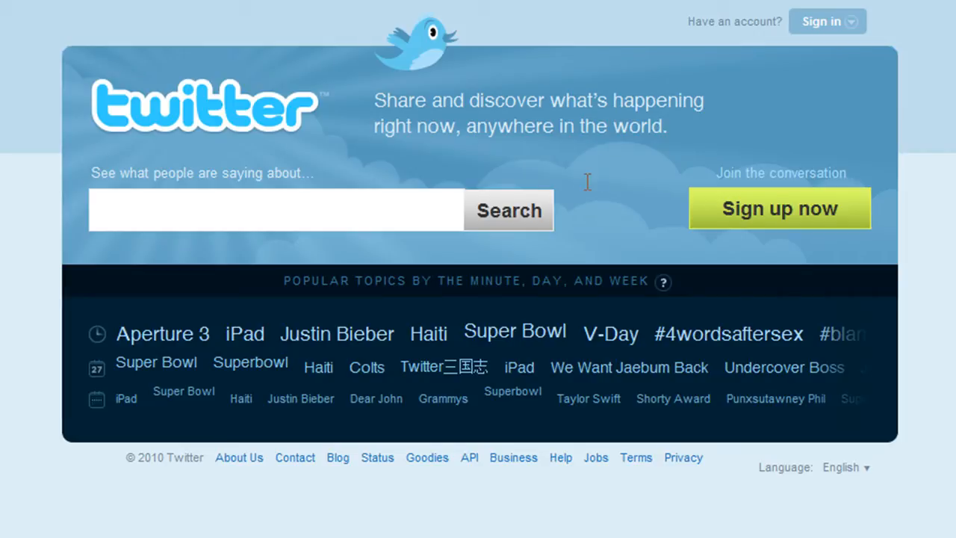
{"action": "mouse_move", "coordinate": [780, 244]}
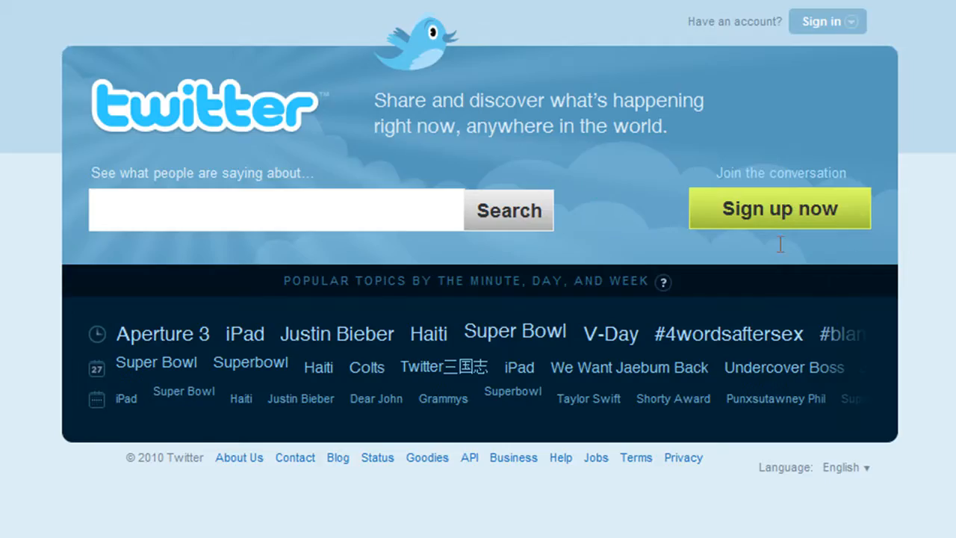
{"action": "mouse_move", "coordinate": [946, 232]}
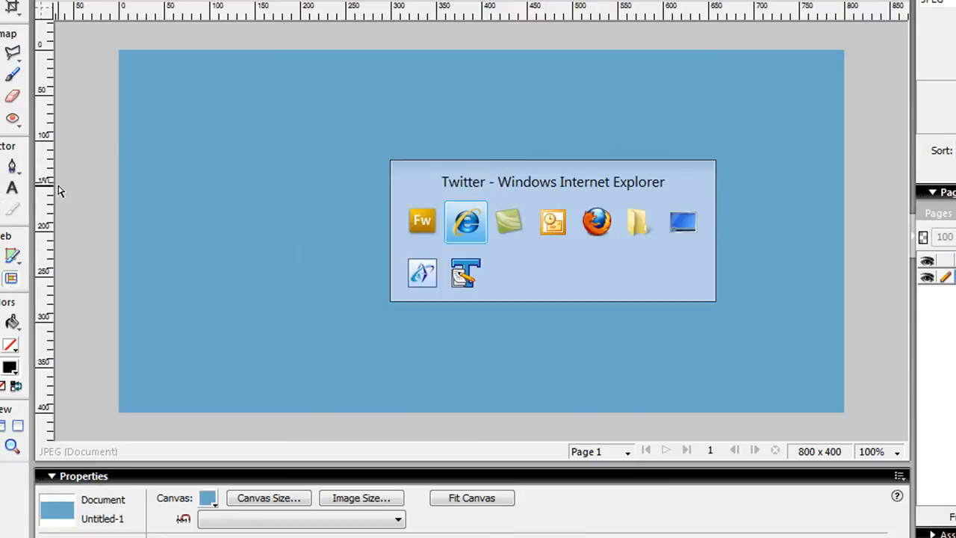
- Bring the blue 800x400 Fireworks canvas back into focus
{"action": "left_click", "coordinate": [465, 221]}
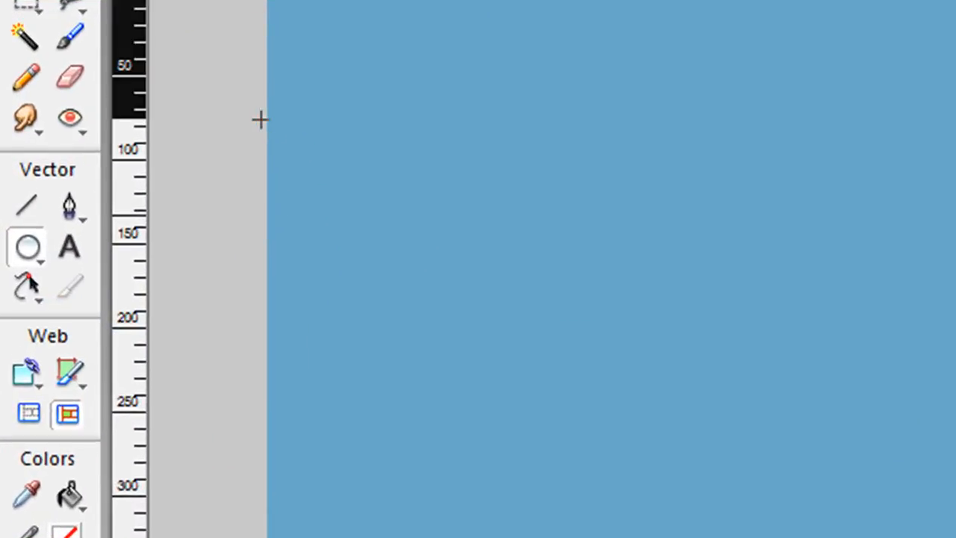
- Draw three overlapping white circles along the canvas's left side
{"action": "left_click_drag", "start_coordinate": [261, 123], "coordinate": [440, 344]}
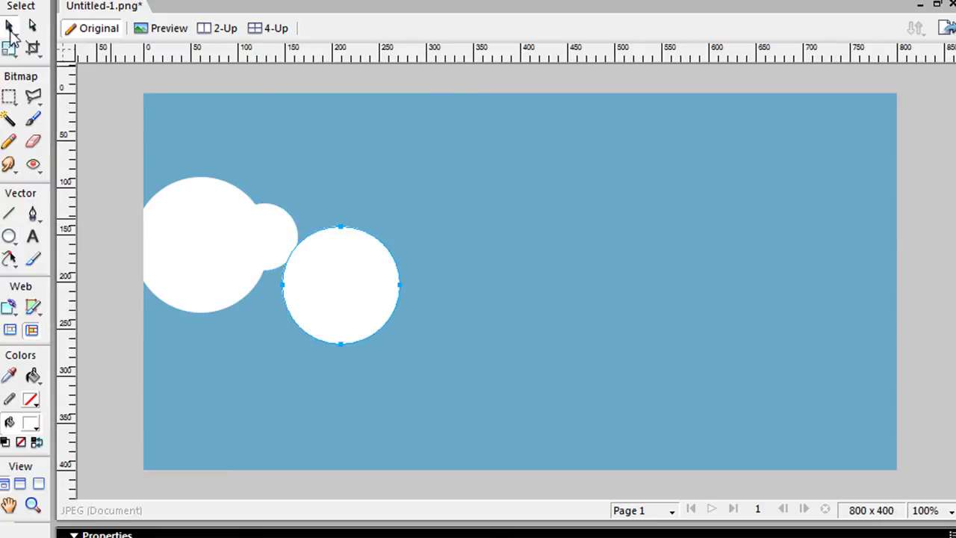
{"action": "left_click_drag", "start_coordinate": [340, 286], "coordinate": [332, 260]}
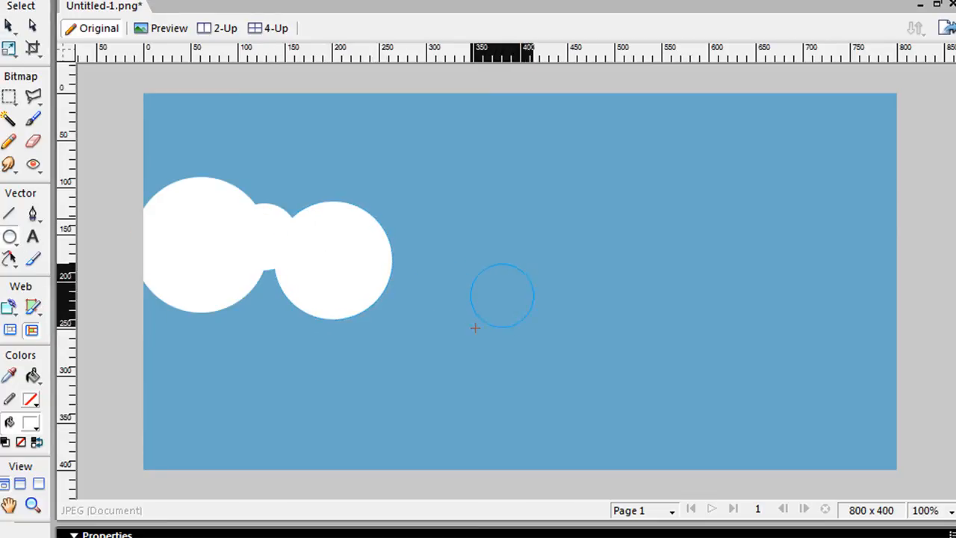
{"action": "left_click_drag", "start_coordinate": [475, 327], "coordinate": [592, 389]}
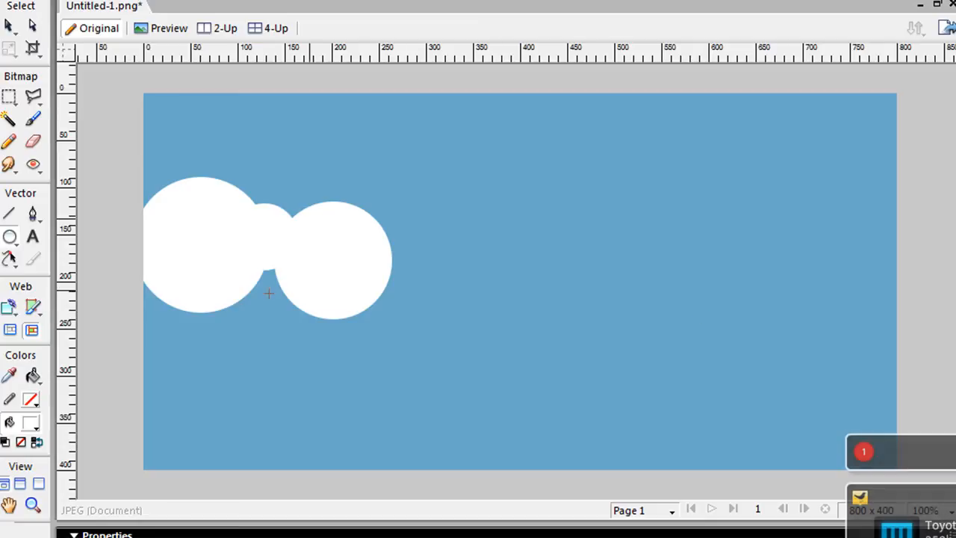
{"action": "mouse_move", "coordinate": [373, 256]}
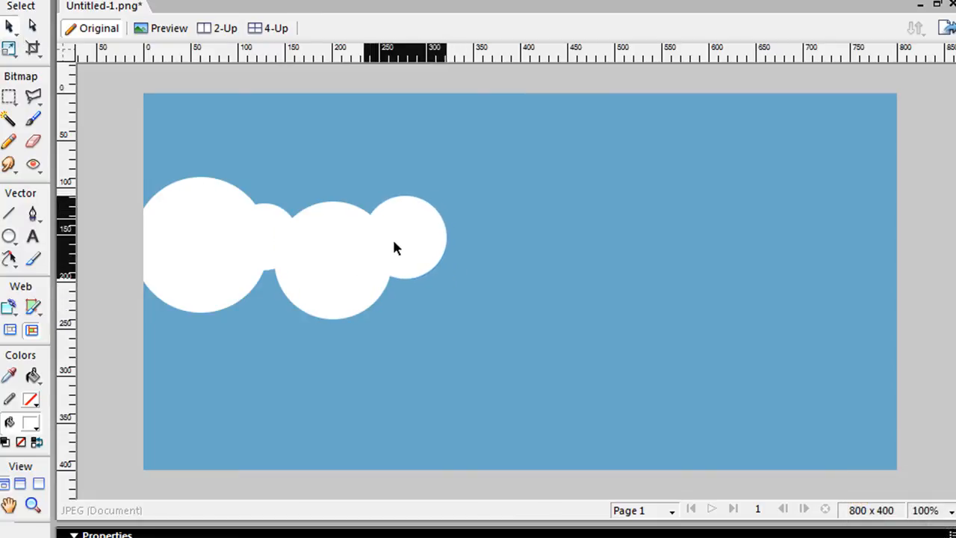
- Add small and large overlapping white circles out to the canvas's right edge
{"action": "left_click", "coordinate": [278, 235]}
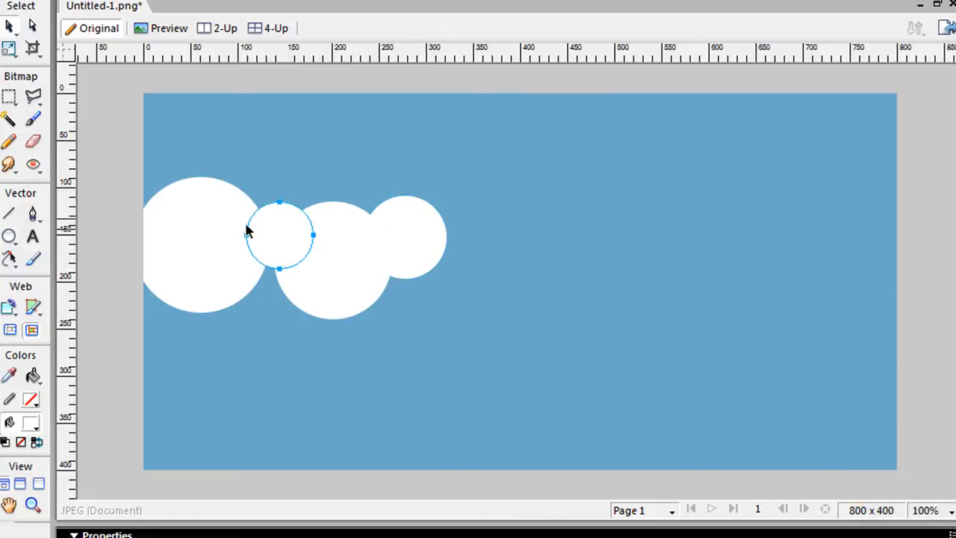
{"action": "left_click", "coordinate": [8, 236]}
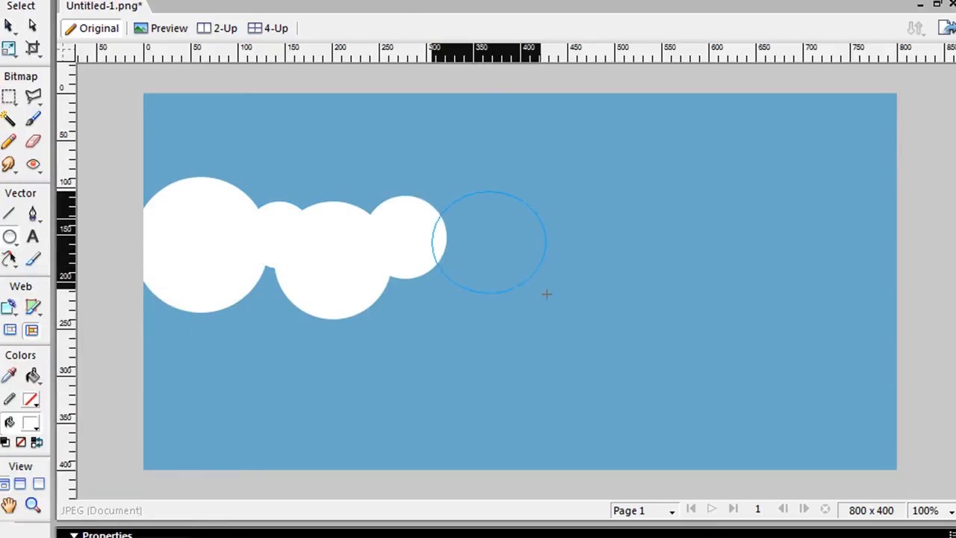
{"action": "left_click", "coordinate": [485, 239]}
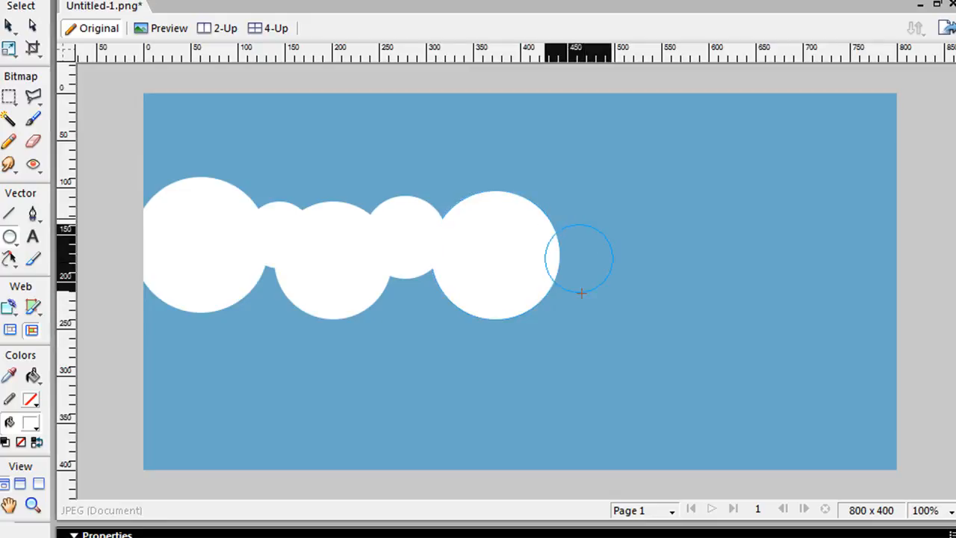
{"action": "left_click_drag", "start_coordinate": [583, 272], "coordinate": [701, 312]}
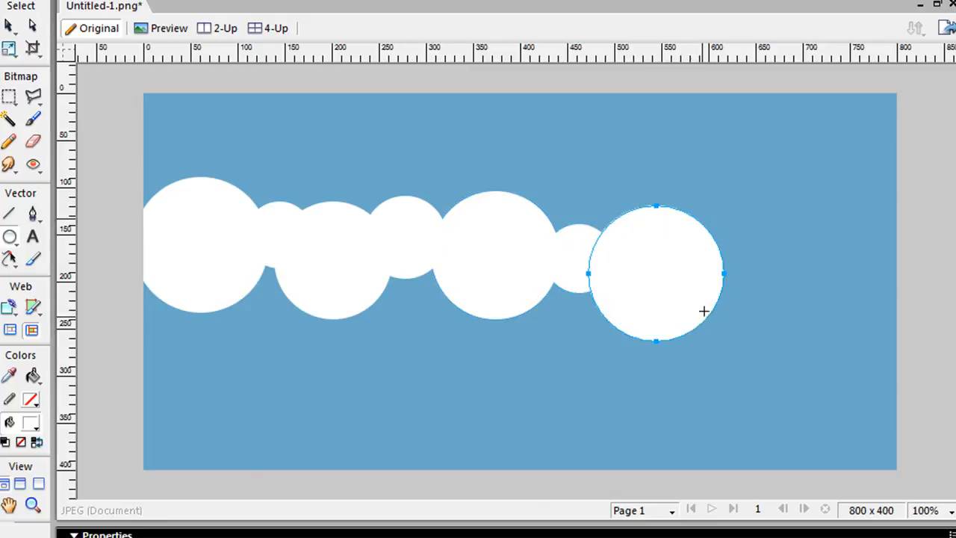
{"action": "left_click_drag", "start_coordinate": [702, 310], "coordinate": [769, 304]}
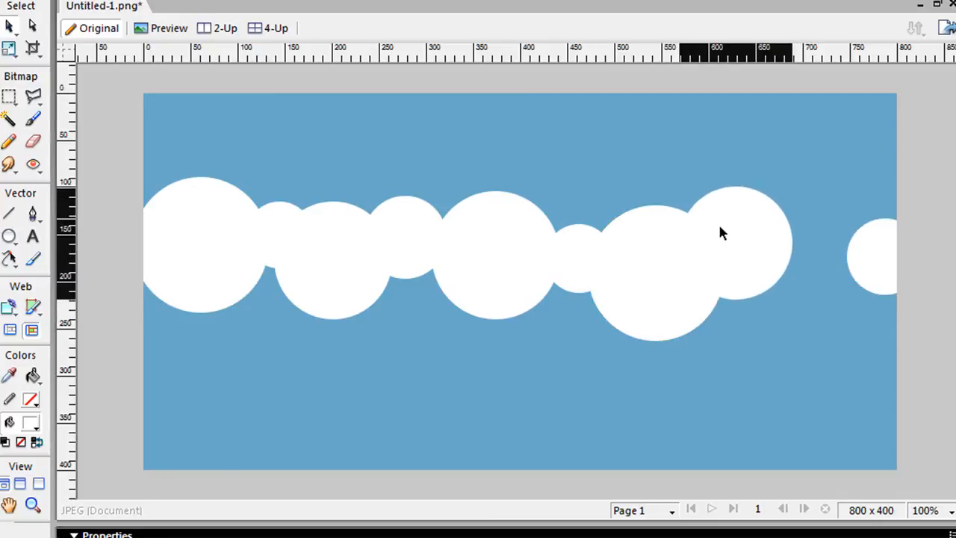
{"action": "left_click", "coordinate": [653, 272]}
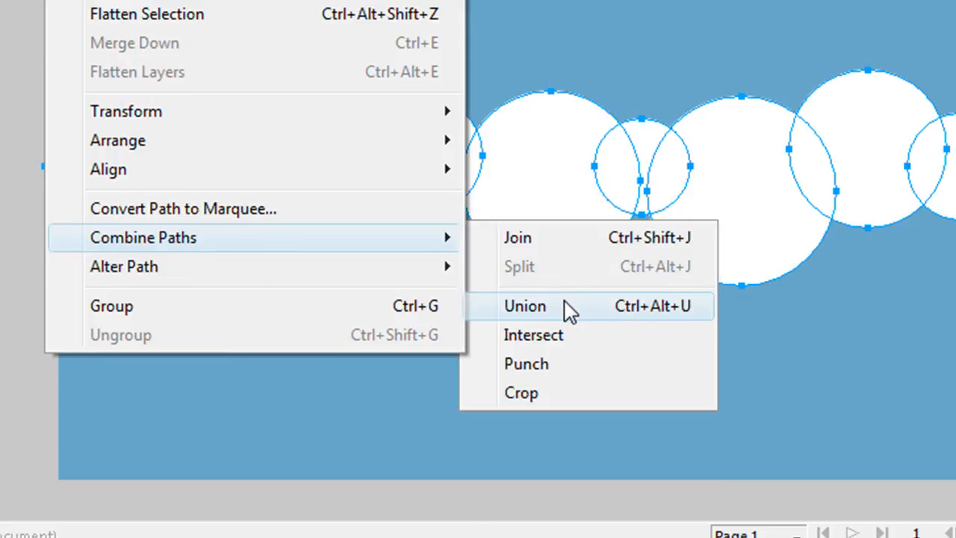
- Union the selected circles into a single cloud path
{"action": "left_click", "coordinate": [525, 306]}
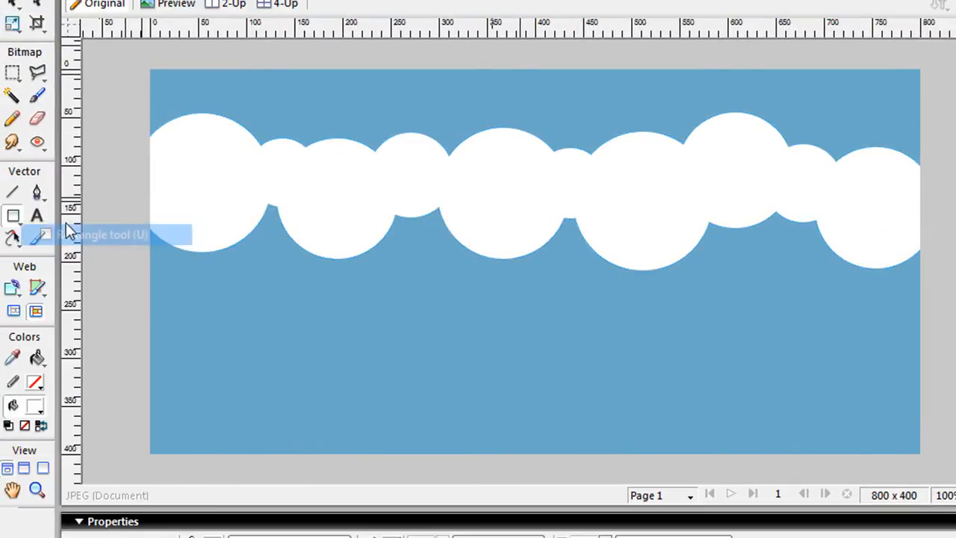
- Draw a white rectangle covering the lower canvas beneath the cloud edge
{"action": "left_click_drag", "start_coordinate": [132, 185], "coordinate": [519, 319]}
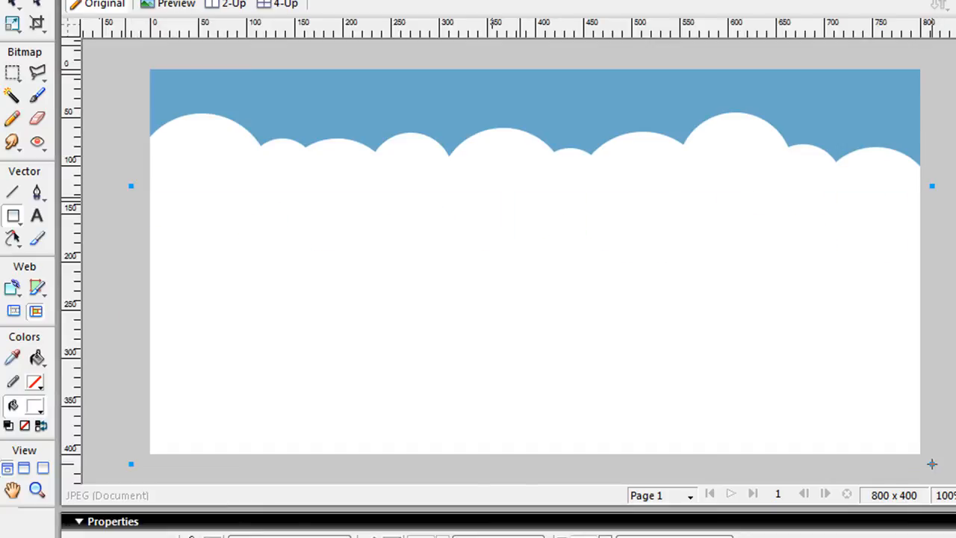
{"action": "mouse_move", "coordinate": [39, 25]}
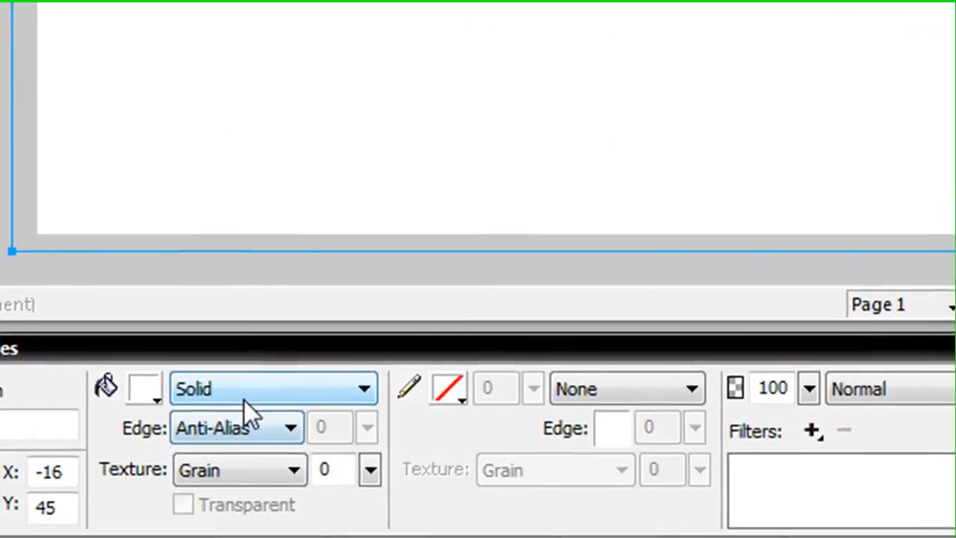
- Give the cloud shape a linear gradient fill with one end transparent
{"action": "left_click", "coordinate": [274, 388]}
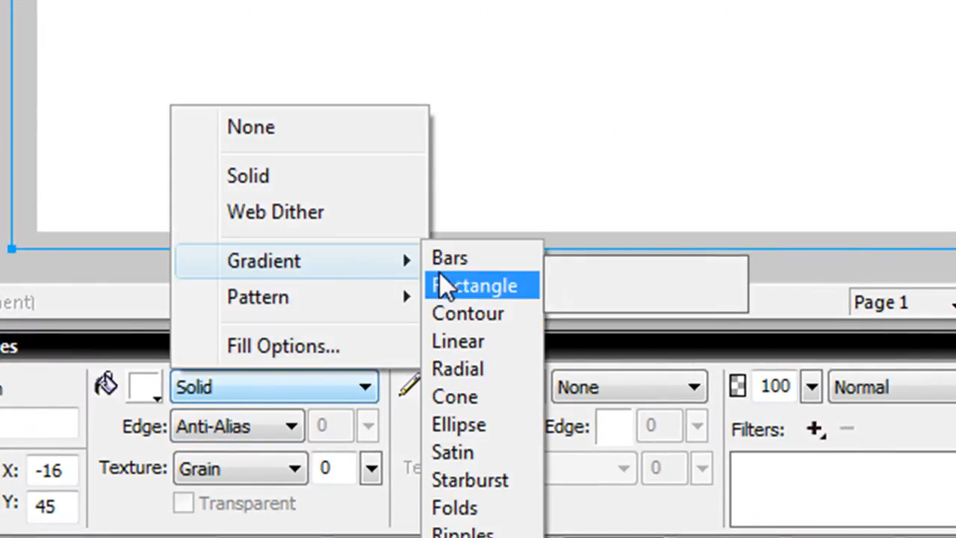
{"action": "left_click", "coordinate": [457, 341]}
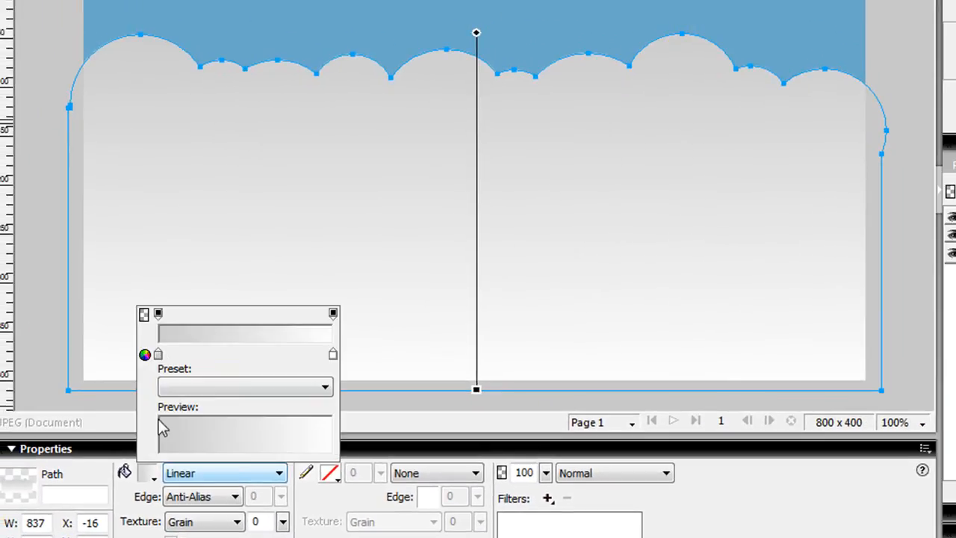
{"action": "left_click", "coordinate": [145, 354]}
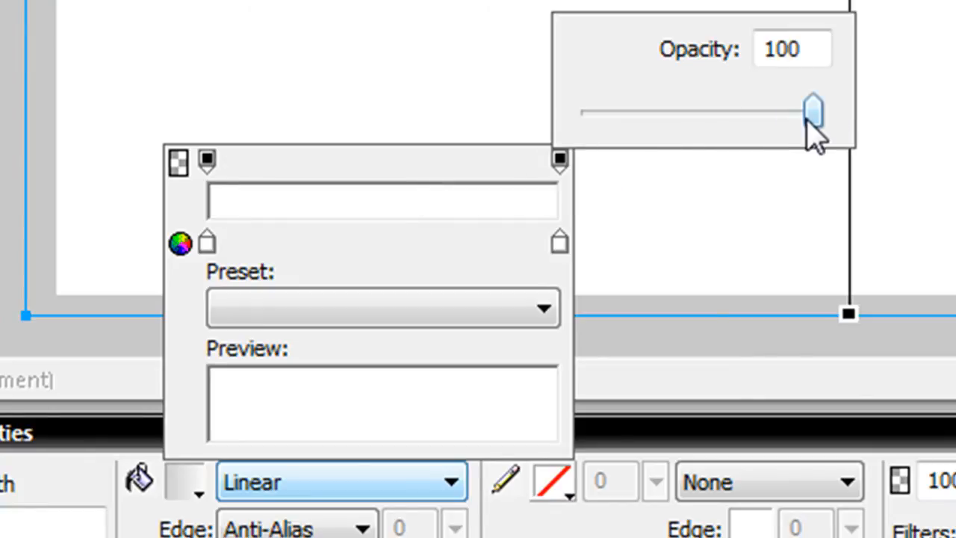
{"action": "left_click_drag", "start_coordinate": [812, 112], "coordinate": [691, 112]}
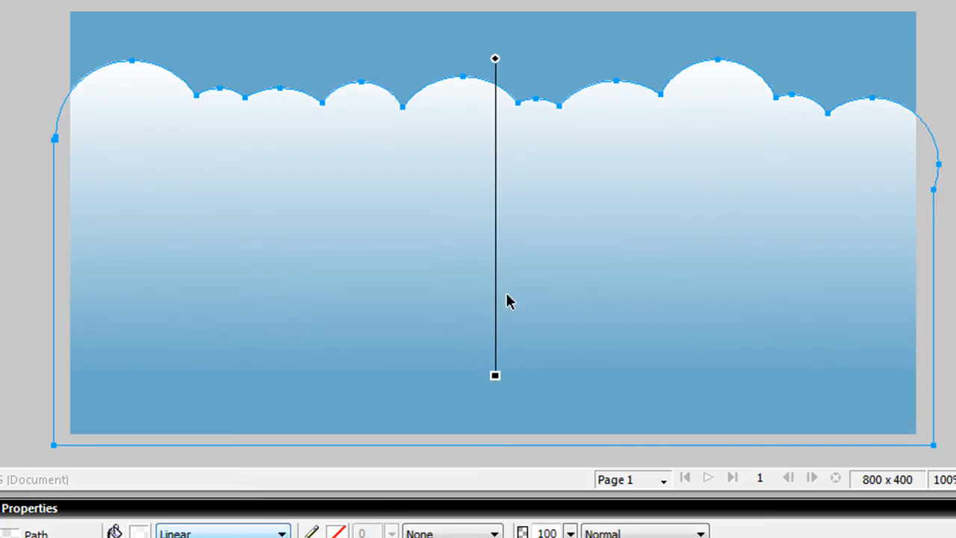
{"action": "mouse_move", "coordinate": [946, 121]}
{"action": "type", "text": "36"}
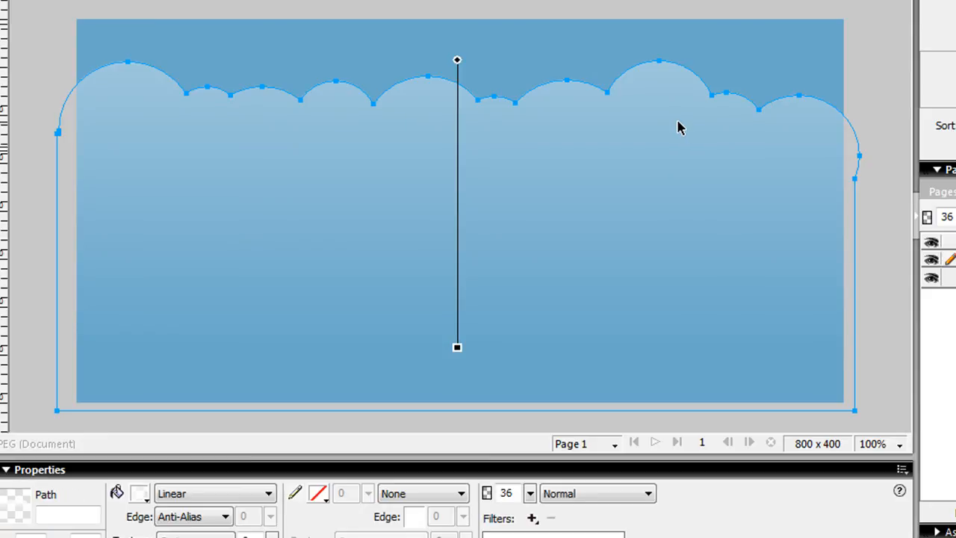
{"action": "mouse_move", "coordinate": [864, 106]}
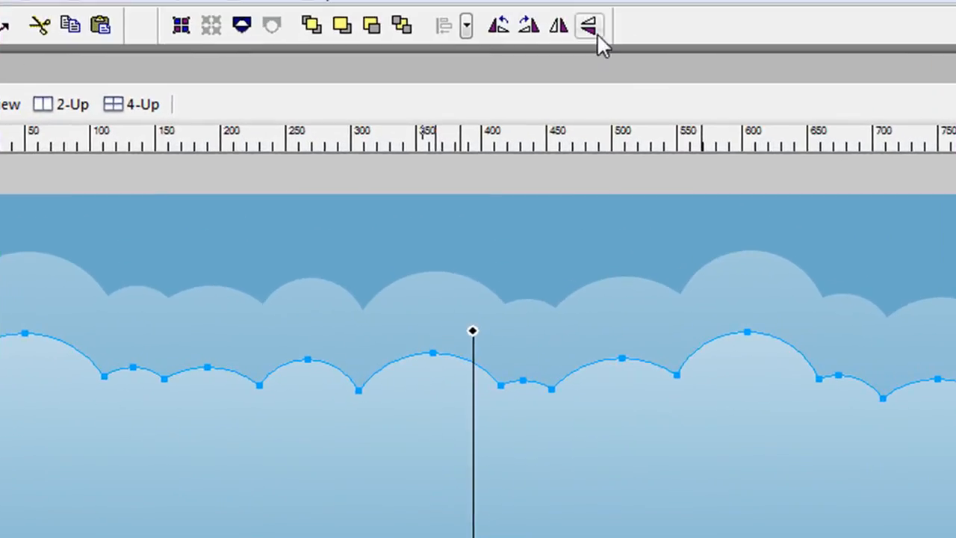
{"action": "mouse_move", "coordinate": [559, 26]}
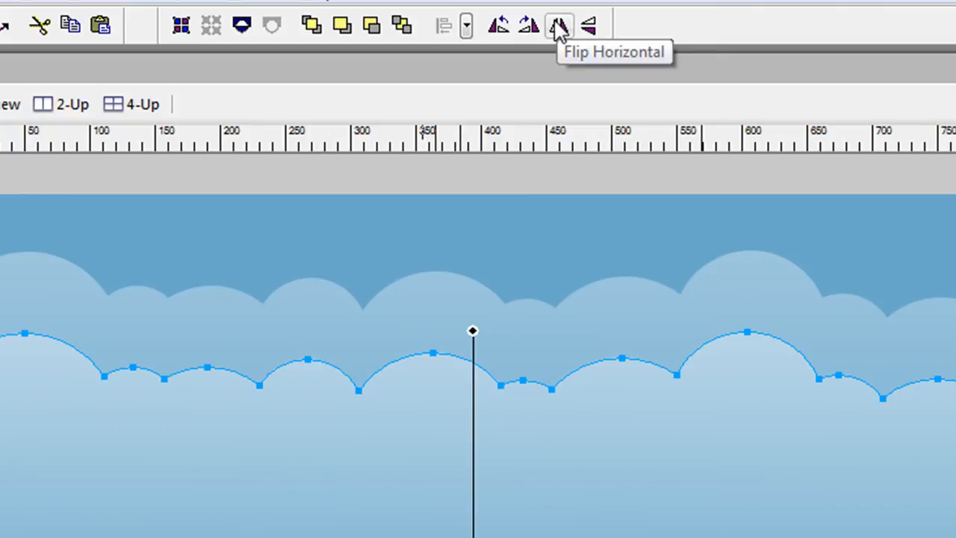
- Flip the front cloud horizontally
{"action": "left_click", "coordinate": [559, 25]}
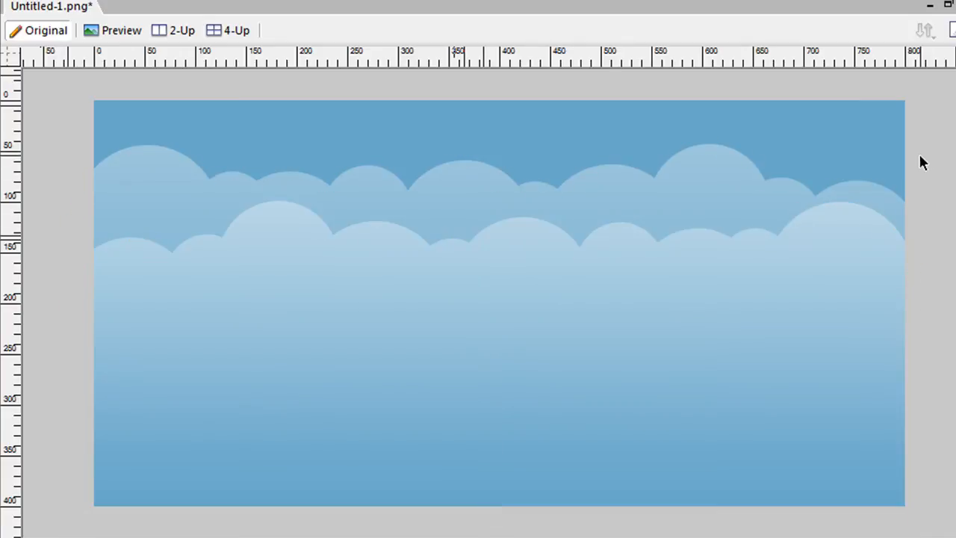
{"action": "mouse_move", "coordinate": [942, 178]}
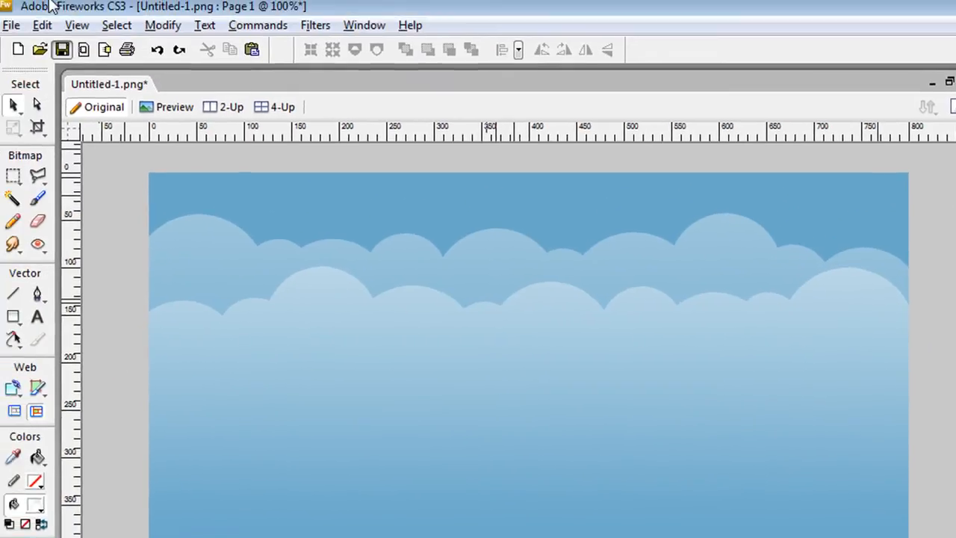
- Start importing the Twitter bird PNG via File > Import
{"action": "left_click", "coordinate": [13, 28]}
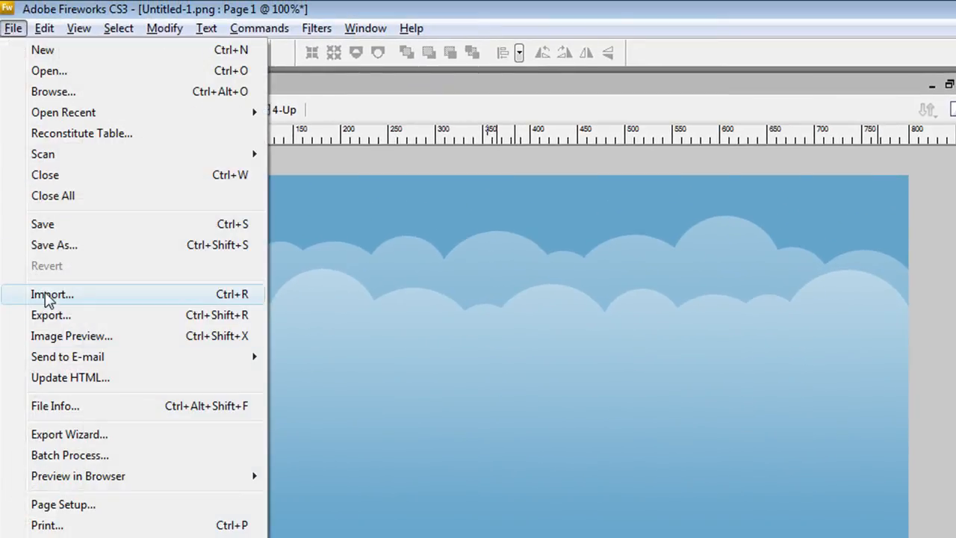
{"action": "left_click", "coordinate": [51, 293]}
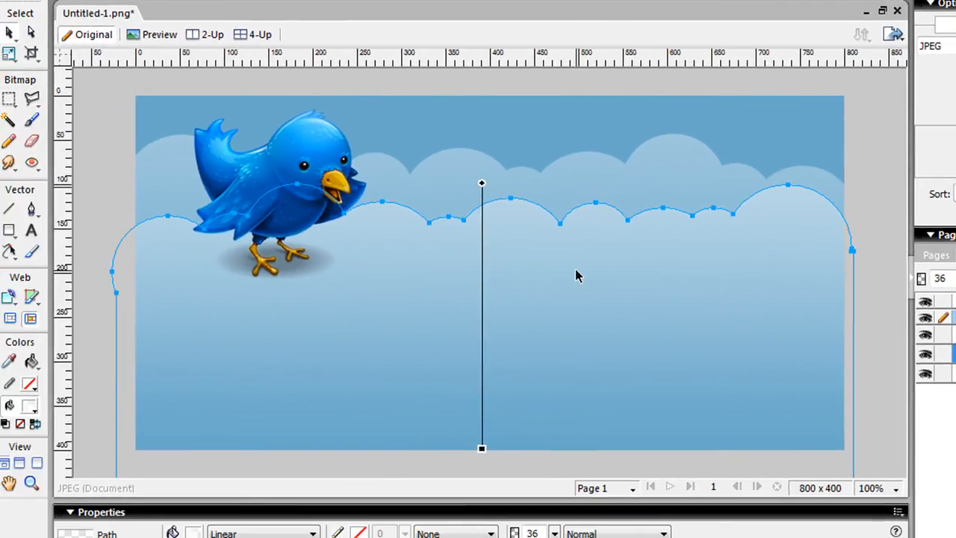
{"action": "mouse_move", "coordinate": [663, 257]}
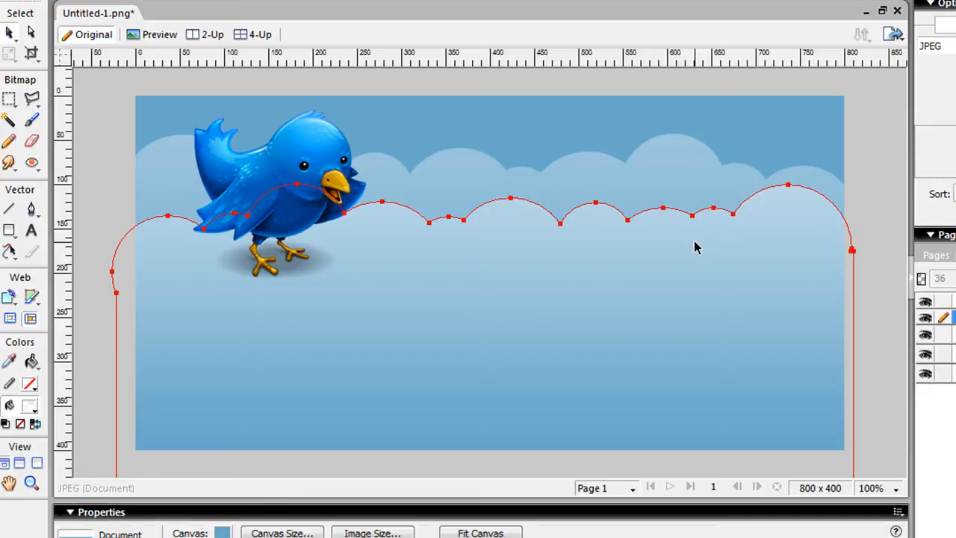
{"action": "mouse_move", "coordinate": [834, 213]}
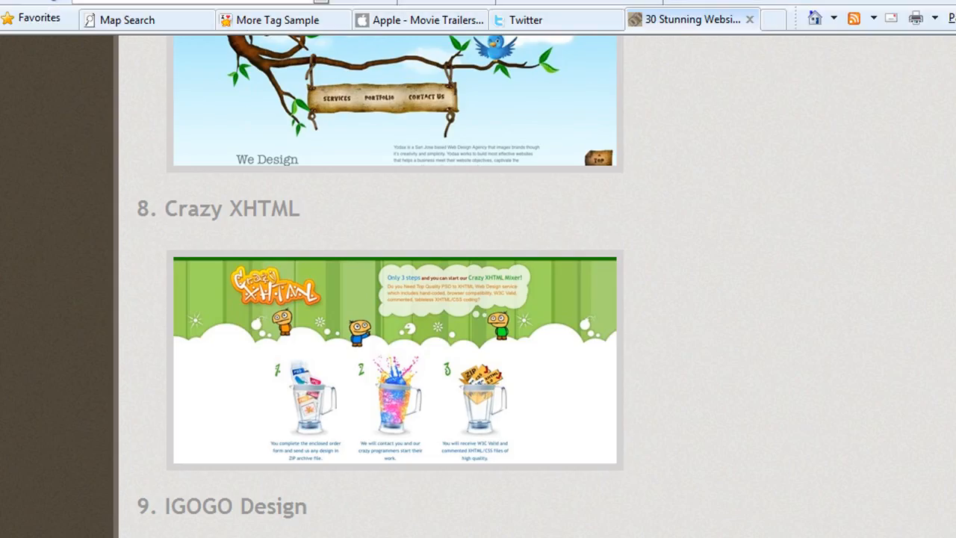
- Scroll the 30 Stunning Websites page past Crazy XHTML to Fatburgr and Arun Pattnik
{"action": "scroll", "scroll_direction": "up", "scroll_amount": 3}
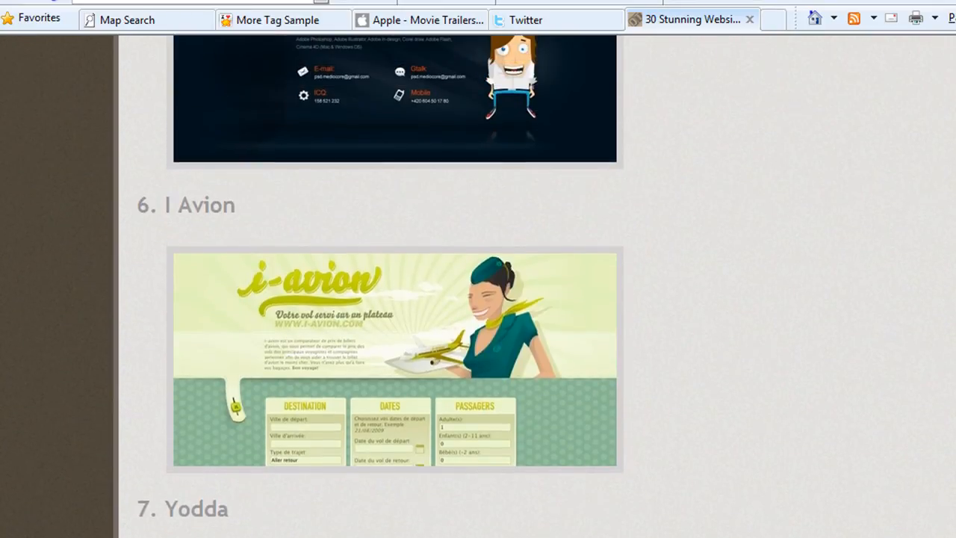
{"action": "scroll", "scroll_direction": "down", "scroll_amount": 3}
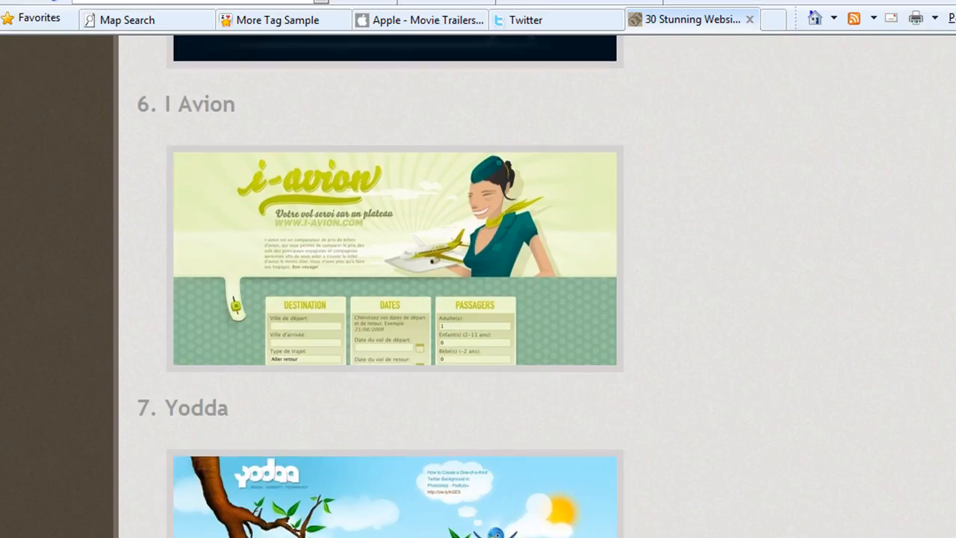
{"action": "scroll", "scroll_direction": "down", "scroll_amount": 3}
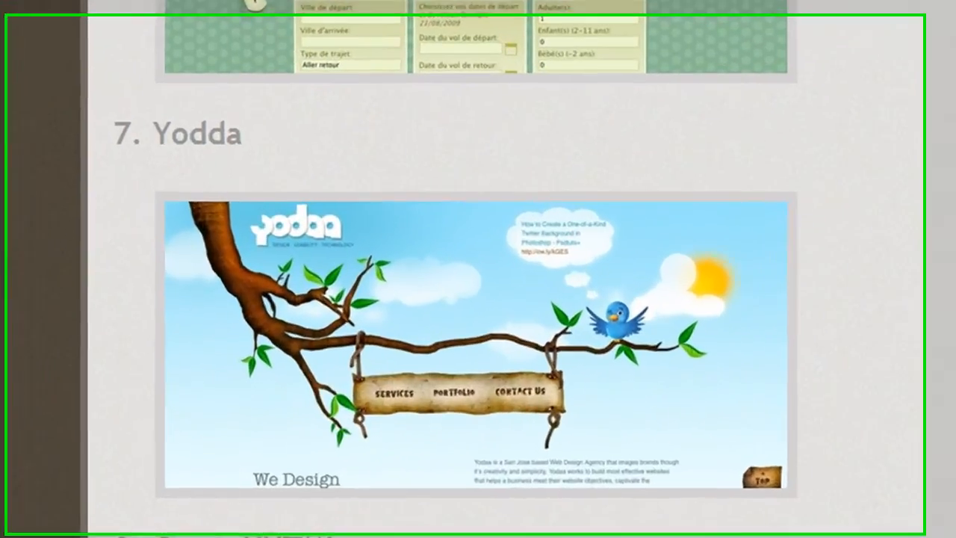
{"action": "scroll", "scroll_direction": "down", "scroll_amount": 3}
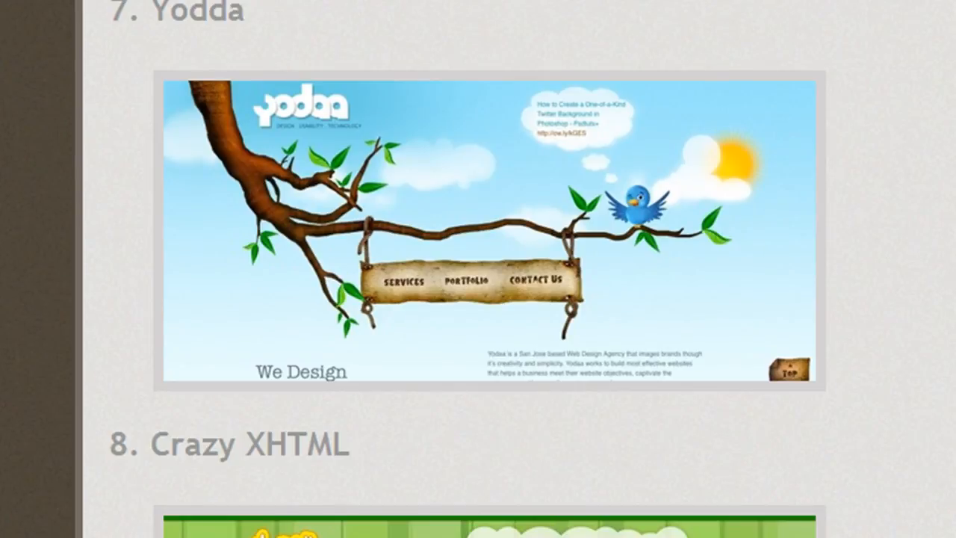
{"action": "scroll", "scroll_direction": "down", "scroll_amount": 3}
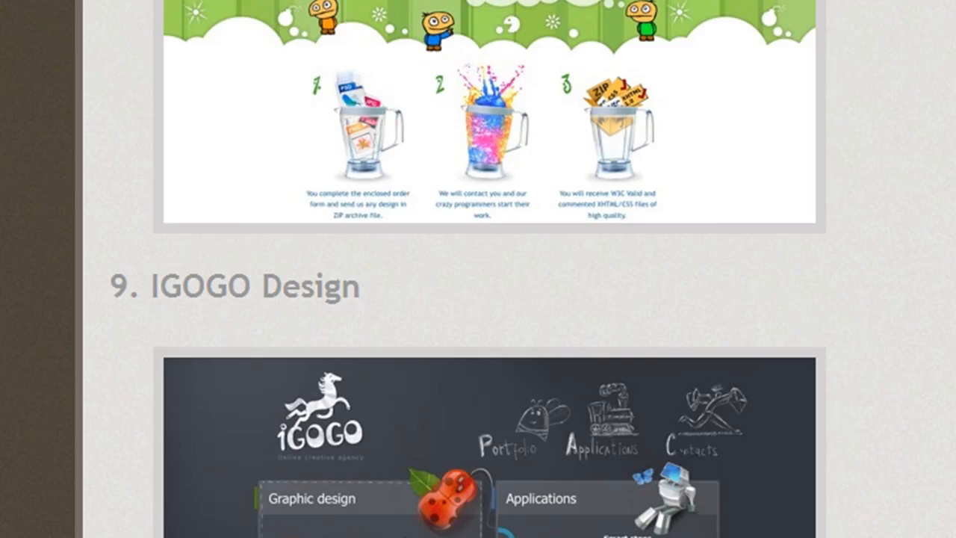
{"action": "scroll", "scroll_direction": "down", "scroll_amount": 3}
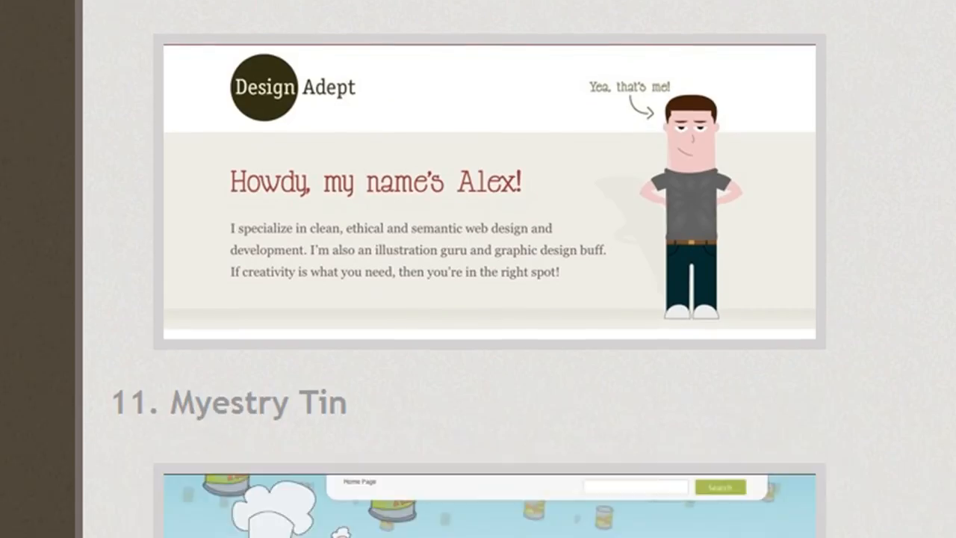
{"action": "scroll", "scroll_direction": "down", "scroll_amount": 3}
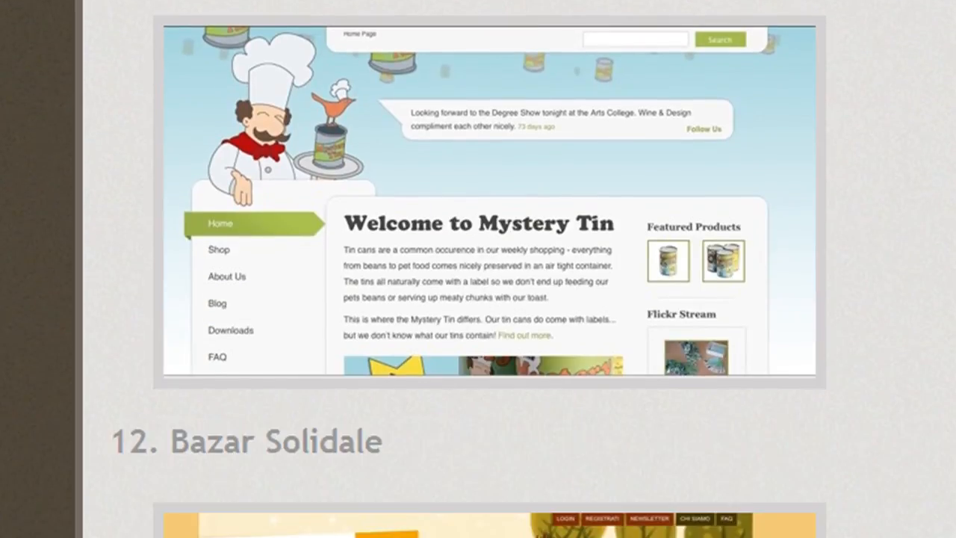
{"action": "scroll", "scroll_direction": "down", "scroll_amount": 3}
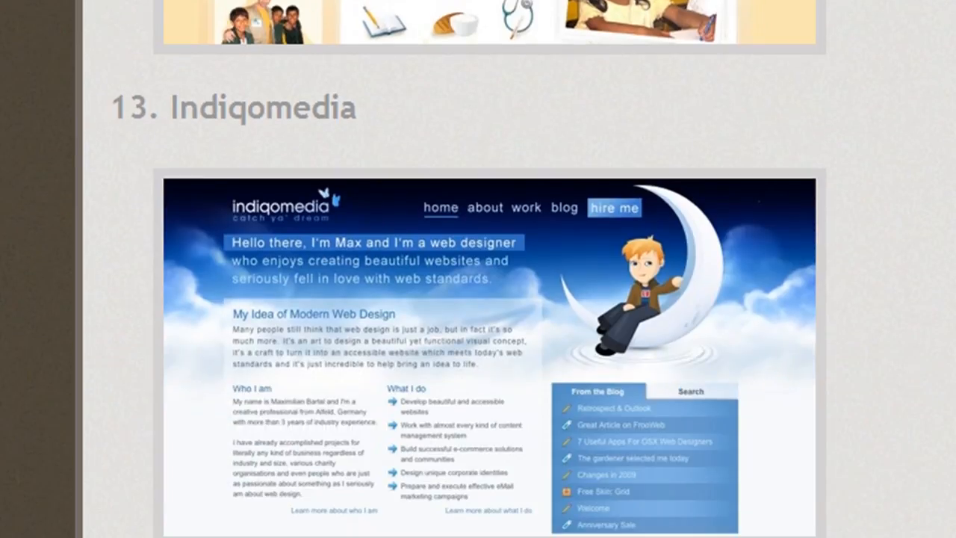
{"action": "scroll", "scroll_direction": "down", "scroll_amount": 3}
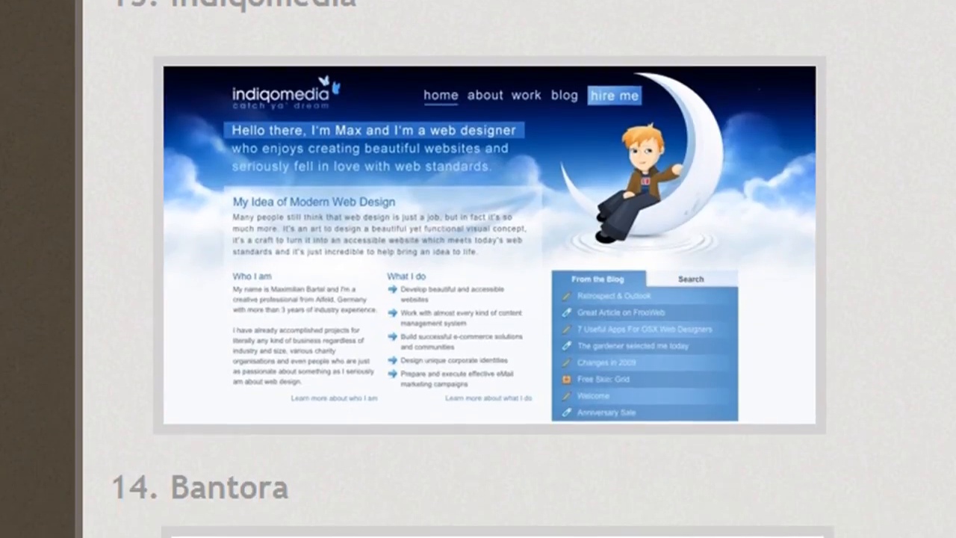
{"action": "scroll", "scroll_direction": "down", "scroll_amount": 3}
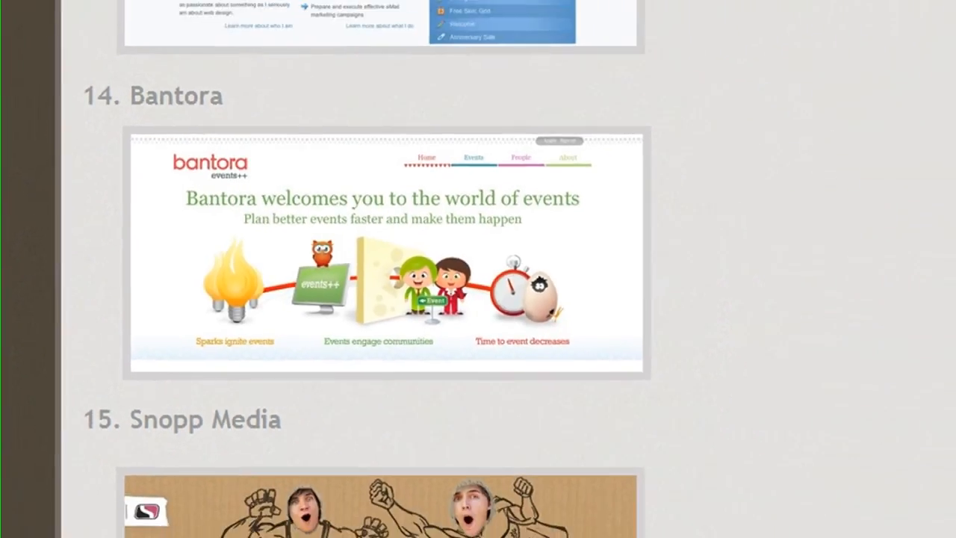
{"action": "scroll", "scroll_direction": "down", "scroll_amount": 3}
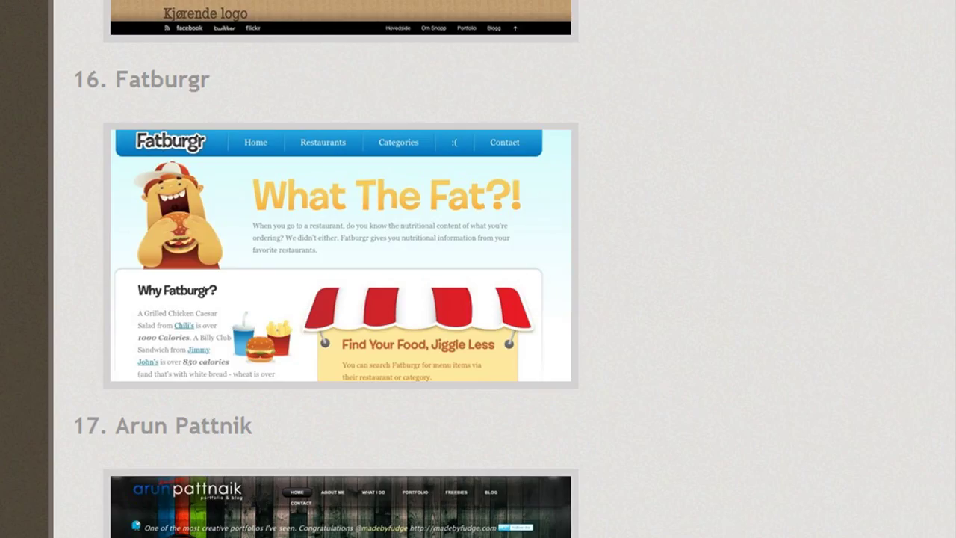
{"action": "scroll", "scroll_direction": "down", "scroll_amount": 3}
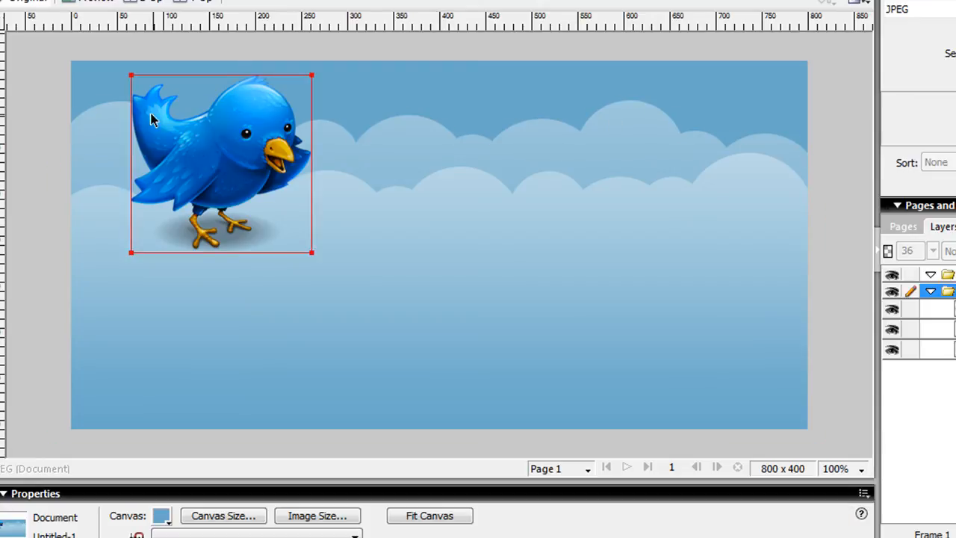
{"action": "left_click", "coordinate": [12, 248]}
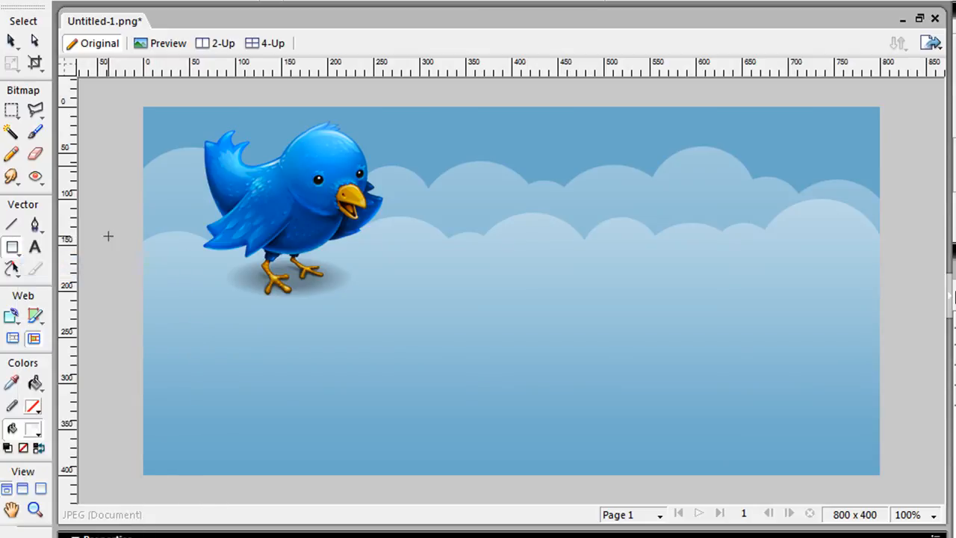
{"action": "mouse_move", "coordinate": [651, 198]}
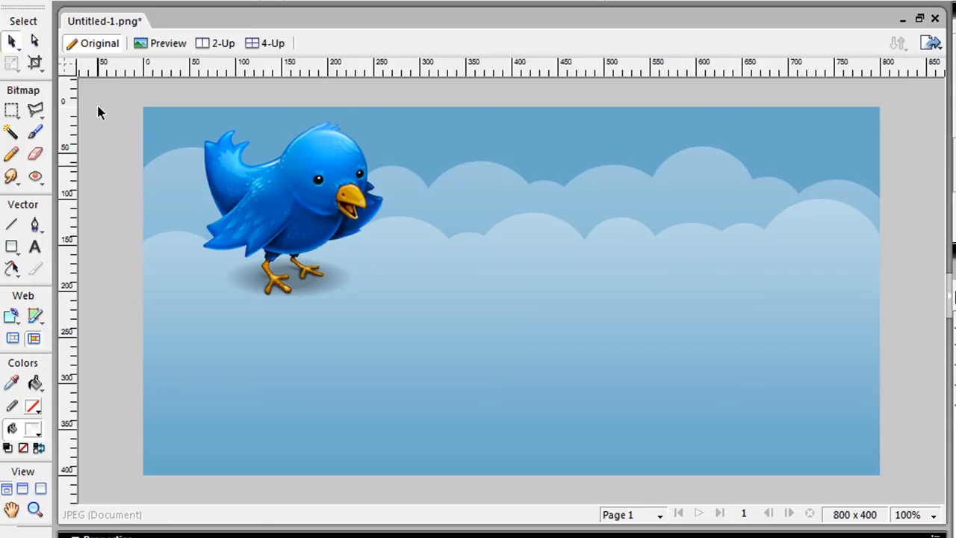
{"action": "mouse_move", "coordinate": [106, 107]}
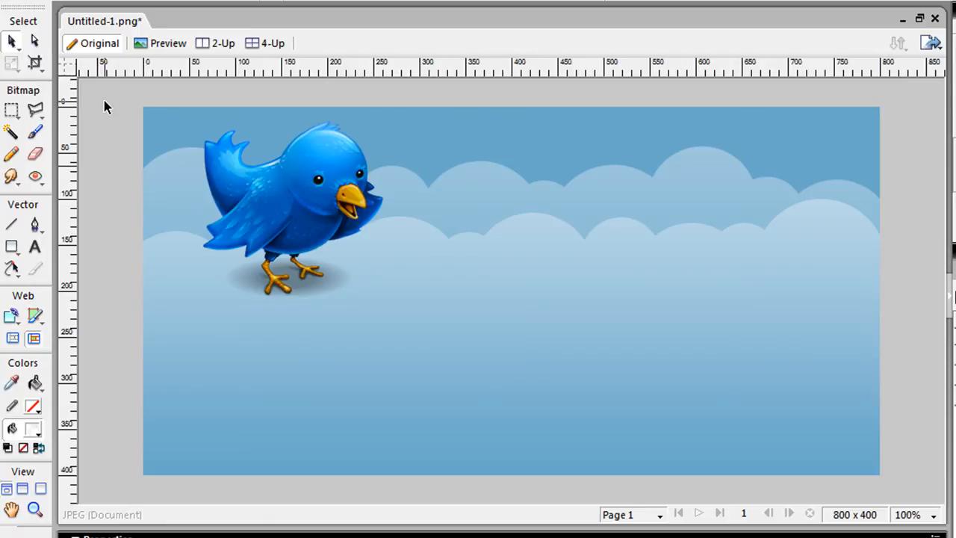